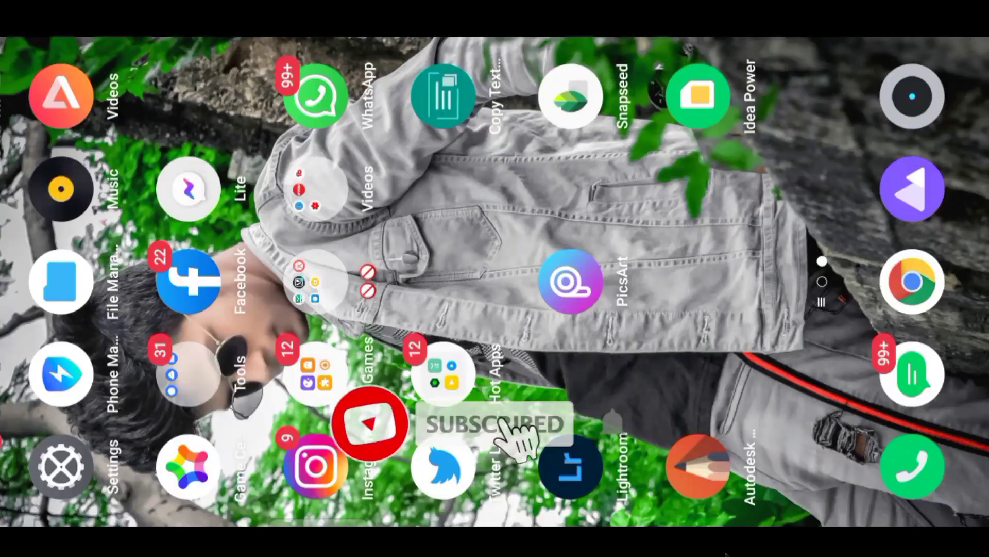
Launch PicsArt and choose the dark carbon-texture background from Photos as the canvas
left_click(567, 282)
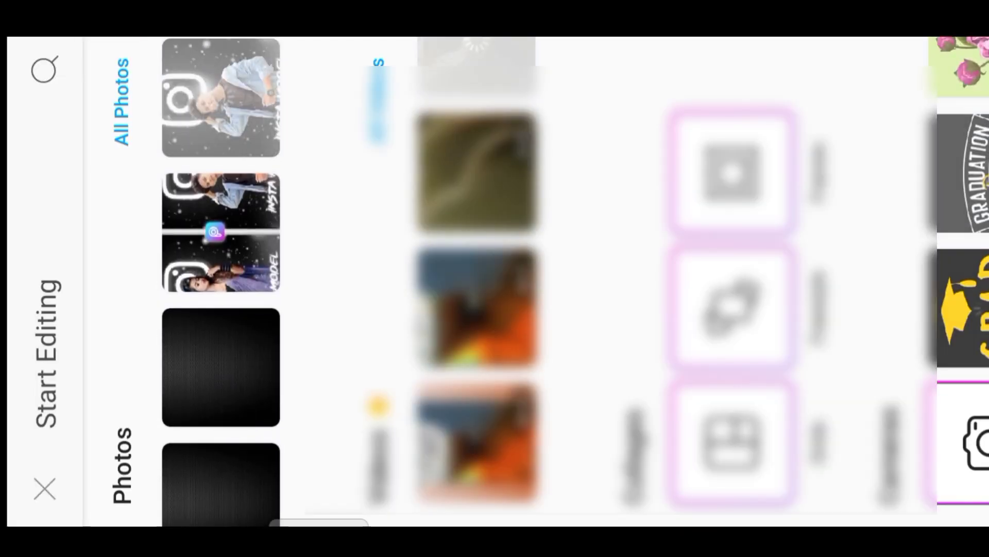
scroll("down", 3)
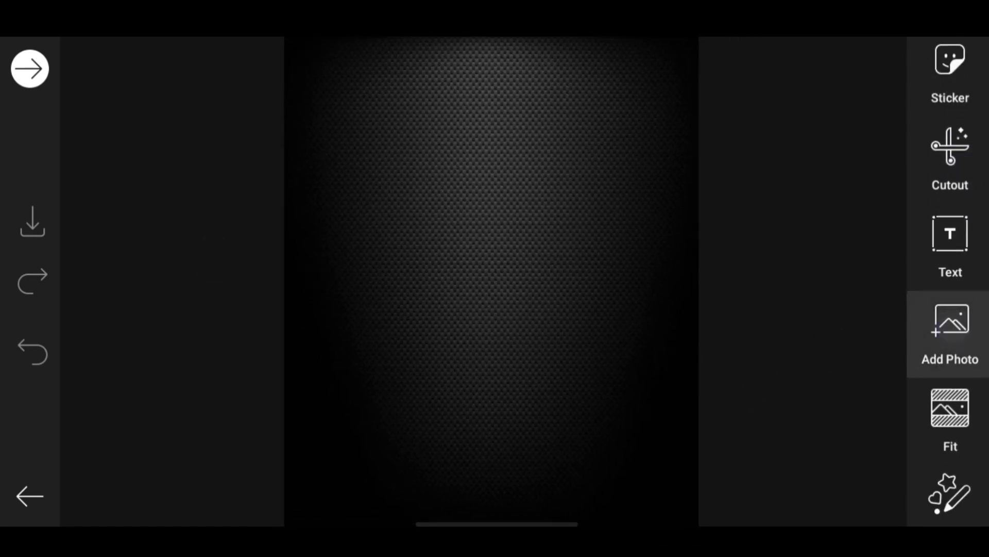
Add the white neon Instagram logo as a layer and position it at the top centre
left_click(950, 334)
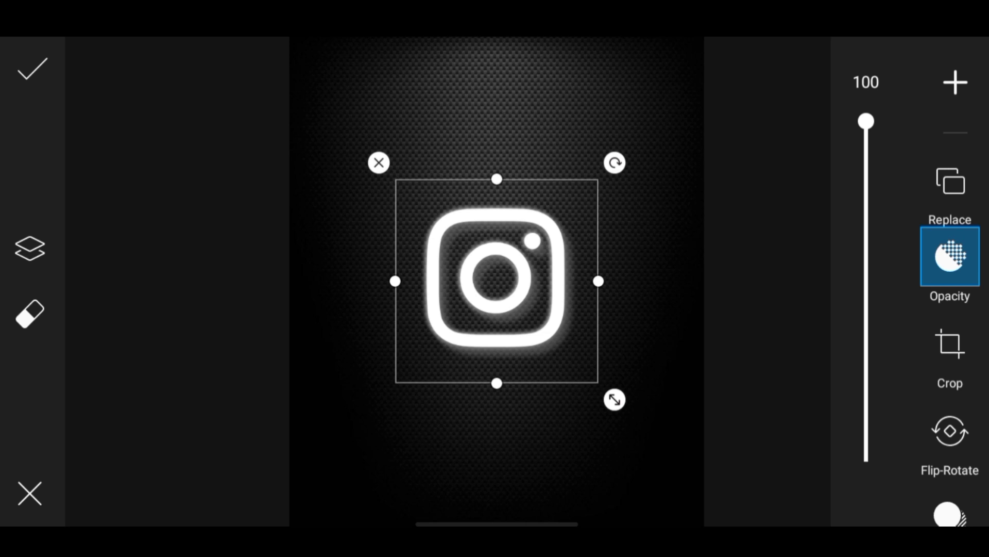
left_click_drag(614, 400, 691, 446)
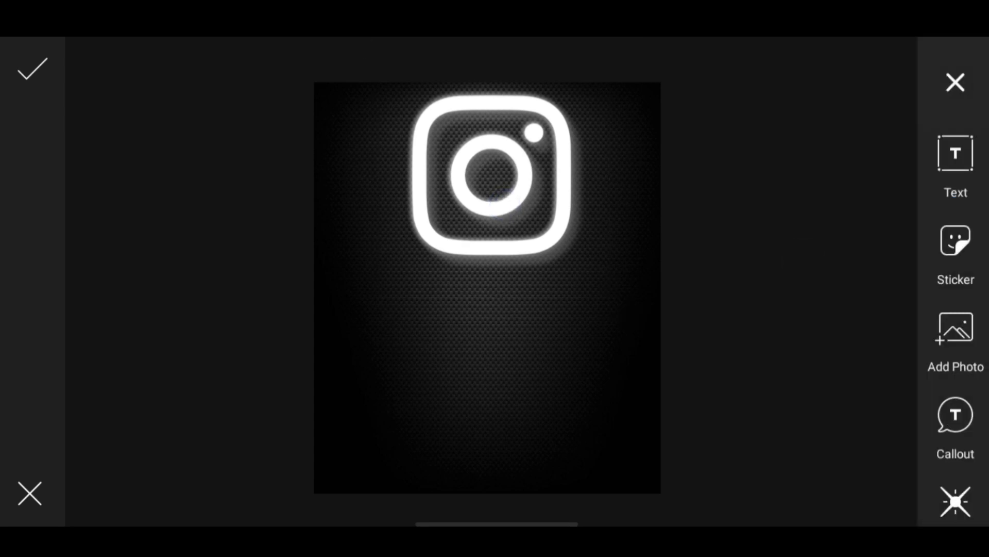
Add the girl in the purple saree and erase her background so she stands over the logo
left_click(954, 342)
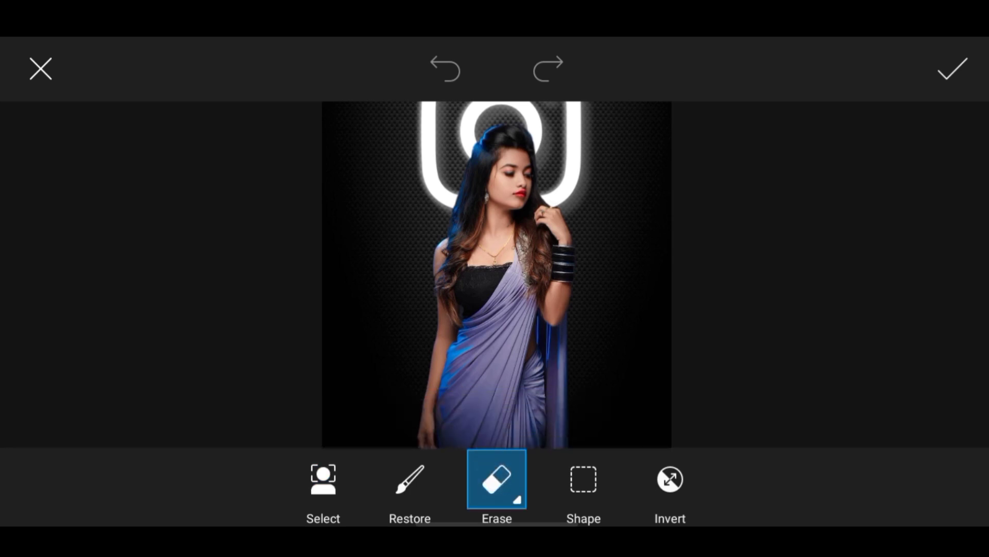
left_click(497, 479)
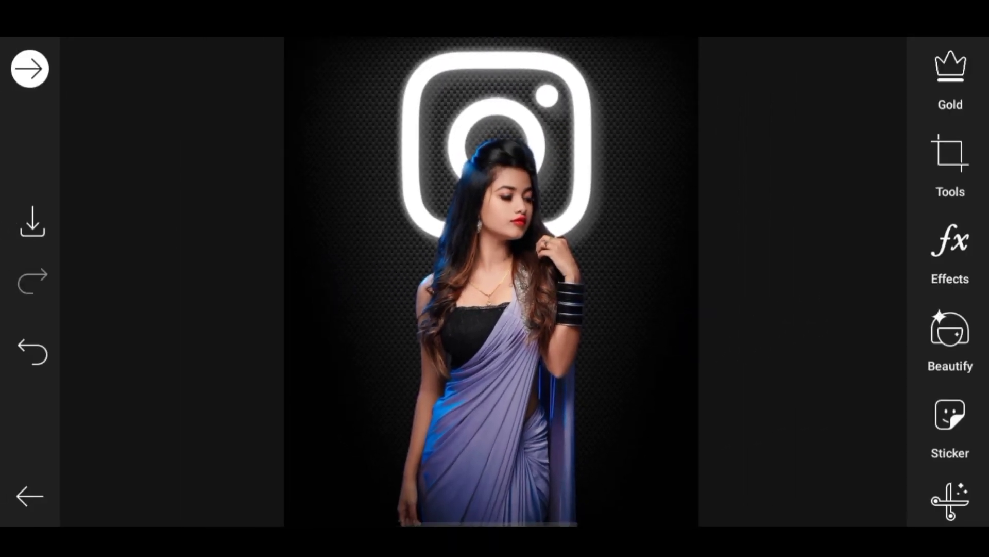
Add the light-flare image with Screen blend and enlarge it over her head and the logo
scroll("down", 3)
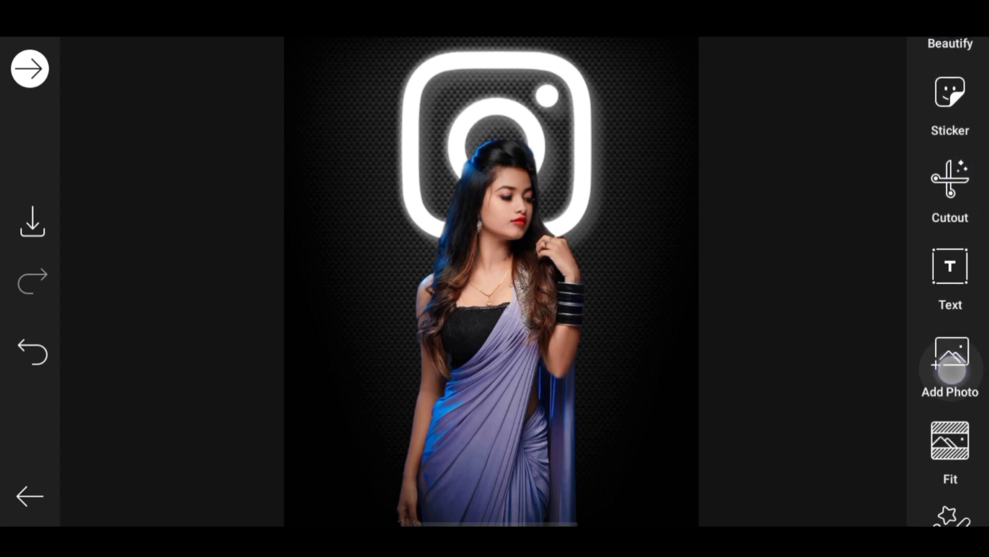
left_click(949, 368)
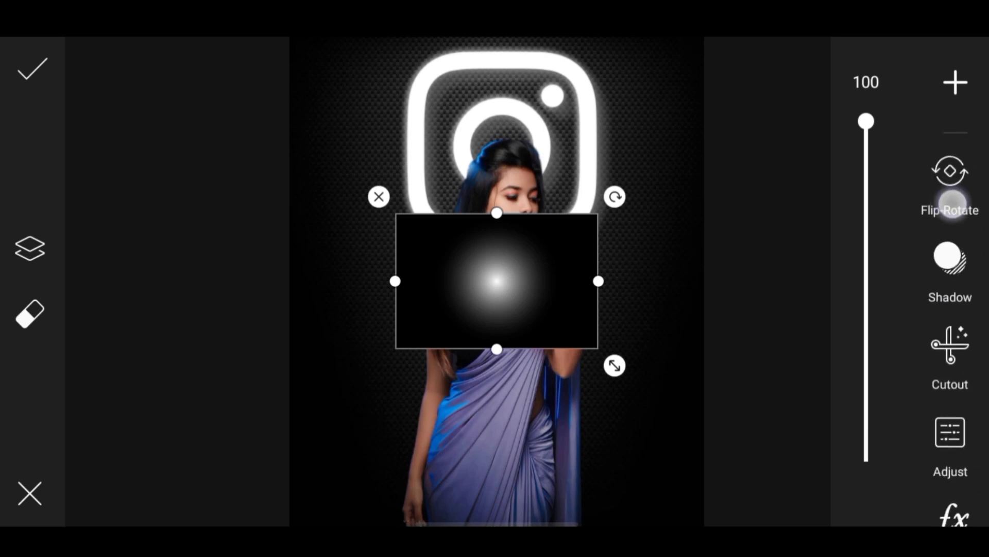
left_click(949, 398)
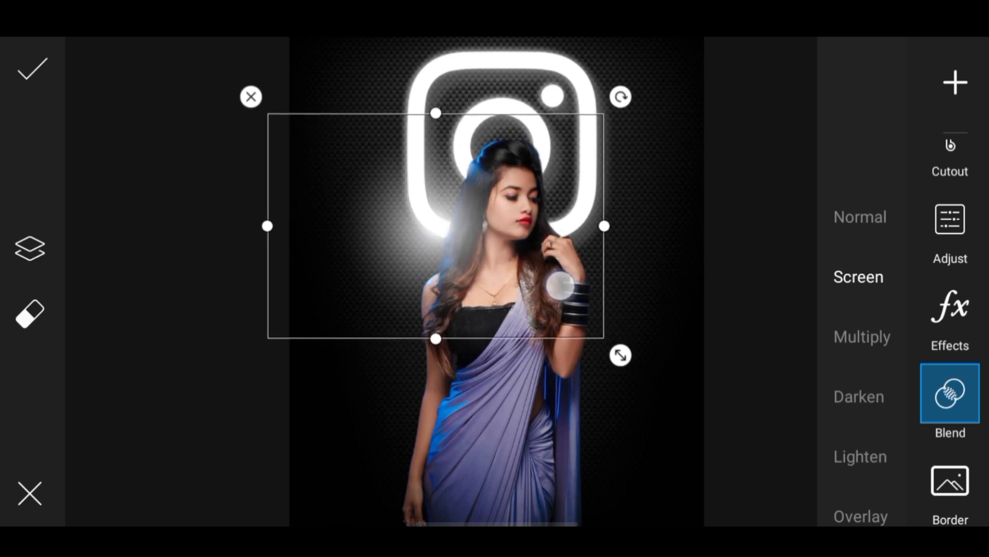
left_click_drag(604, 226, 575, 229)
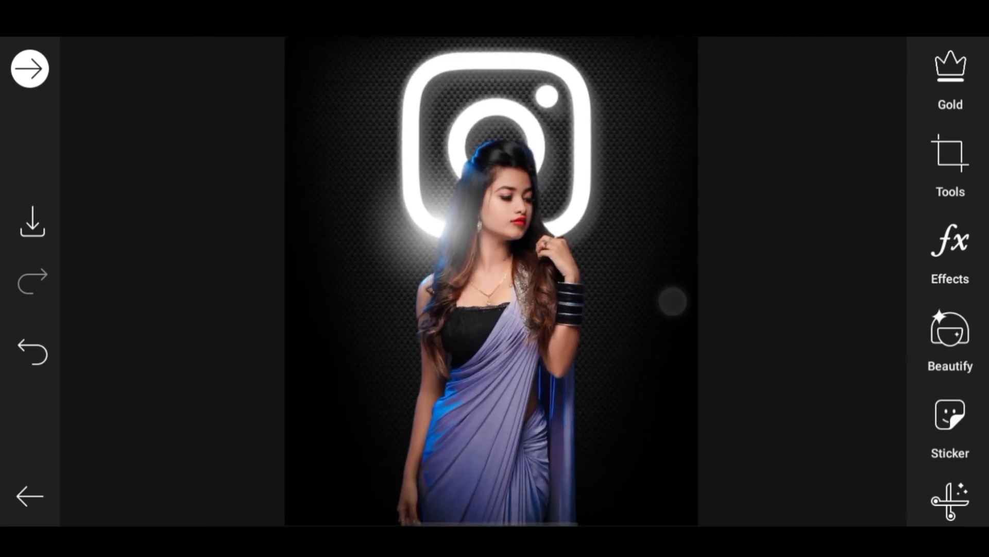
Add the snow overlay across the canvas with Screen blend and apply the layers
scroll("down", 3)
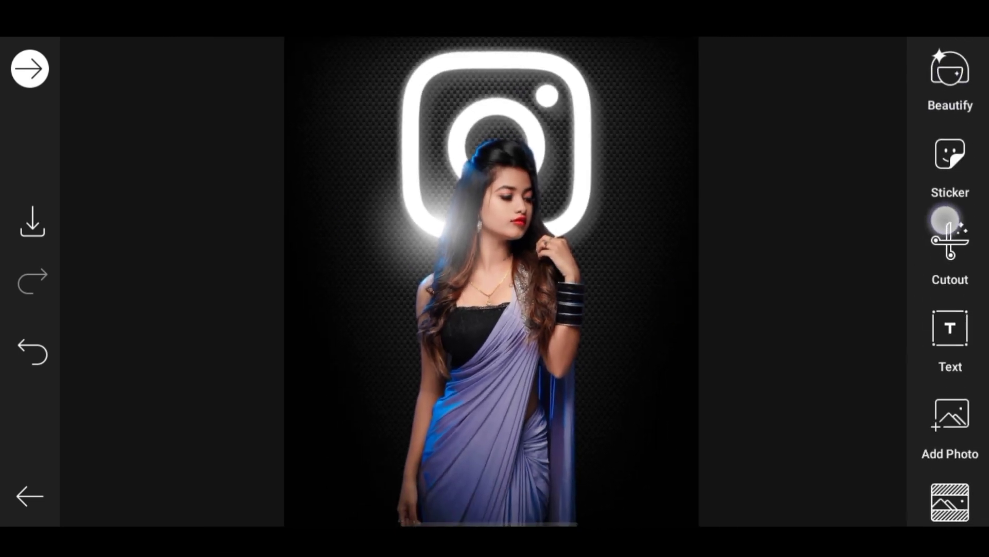
left_click(949, 419)
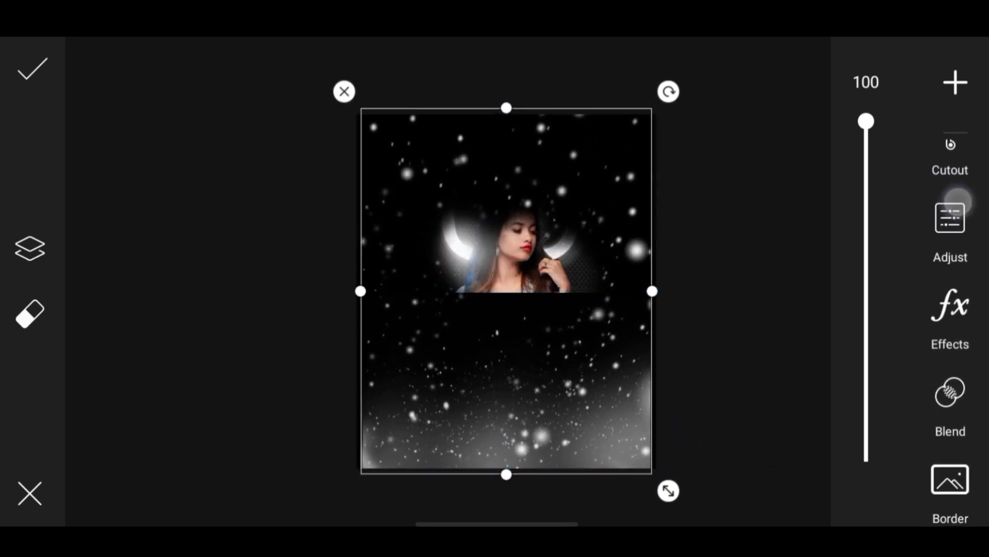
left_click(950, 392)
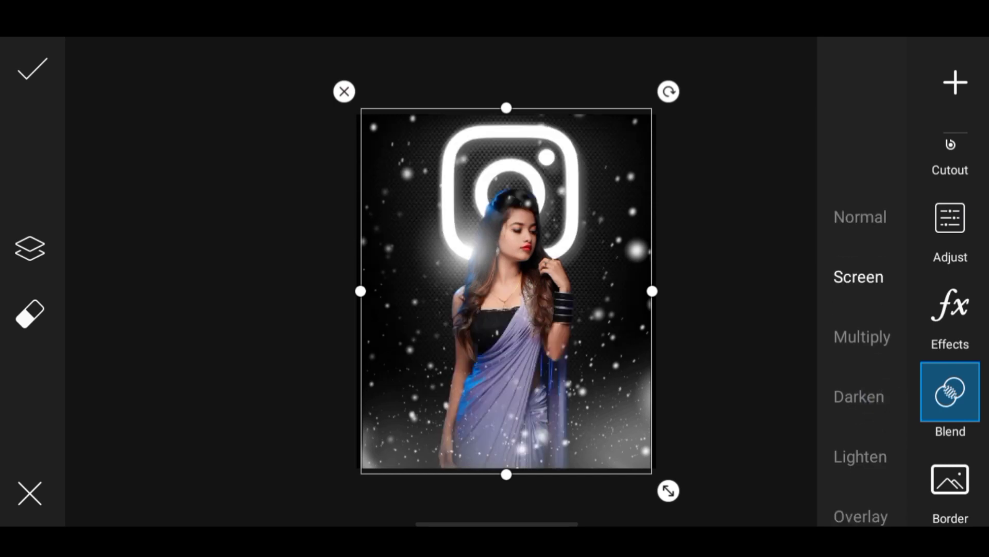
left_click(31, 68)
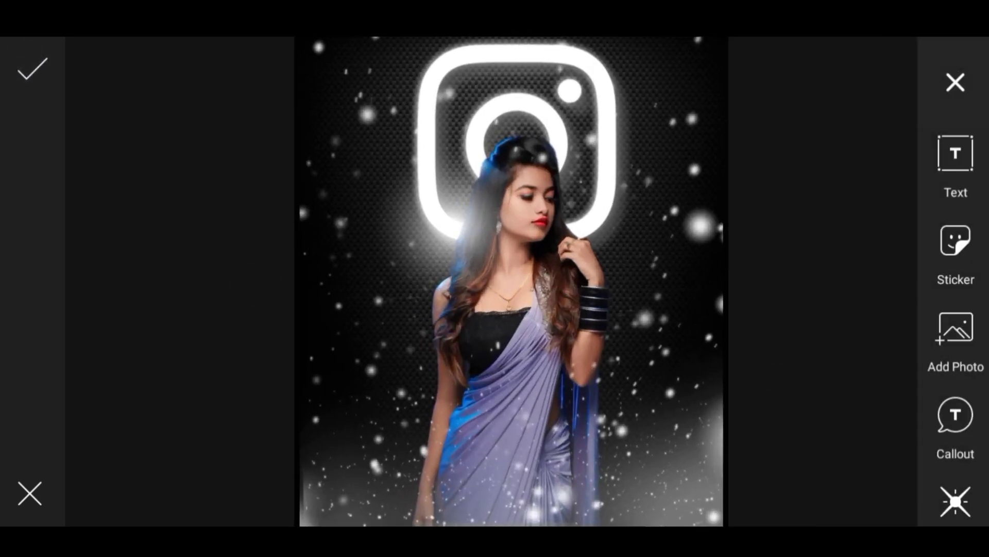
left_click(32, 69)
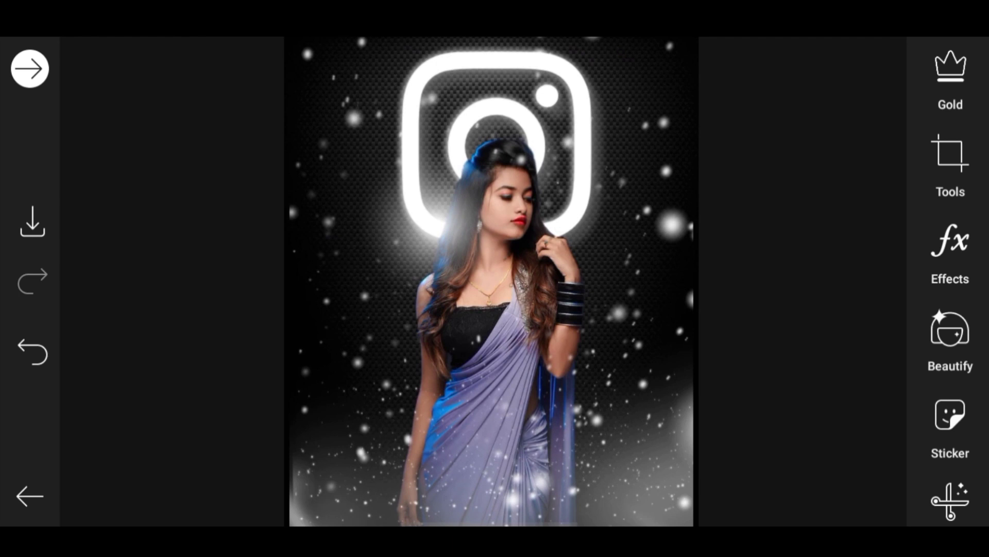
Add the white brush-script INSTA MODEL text image near the bottom of the poster and apply it
scroll("down", 3)
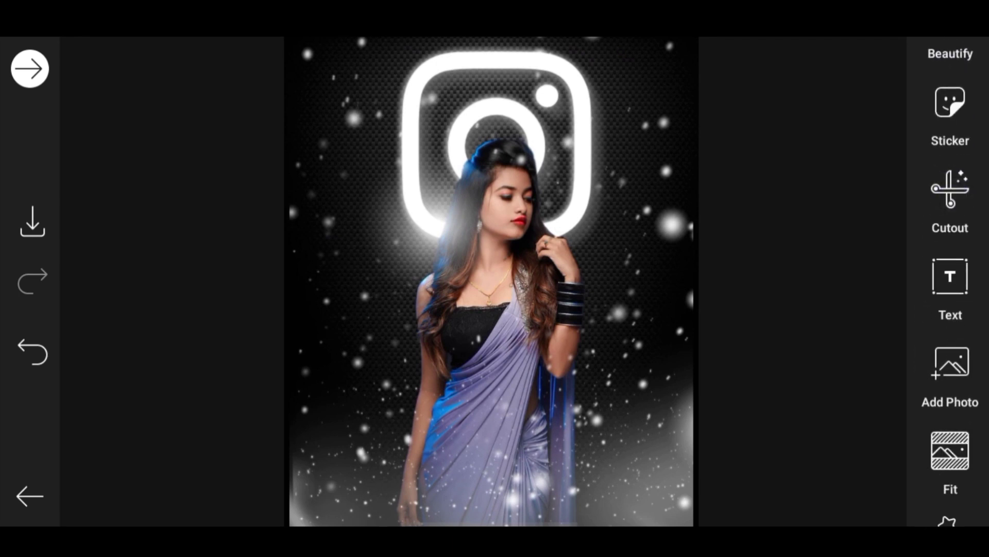
left_click(949, 362)
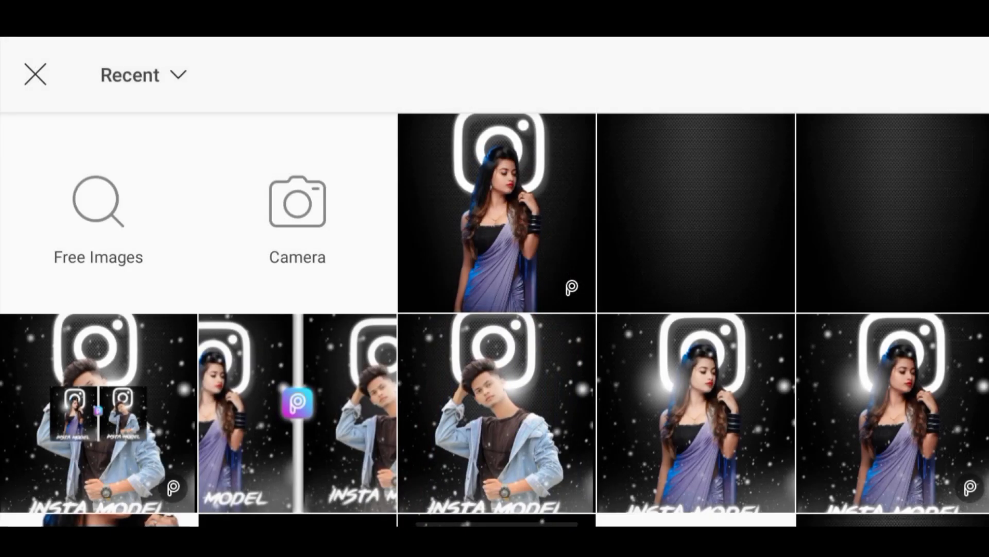
scroll("down", 3)
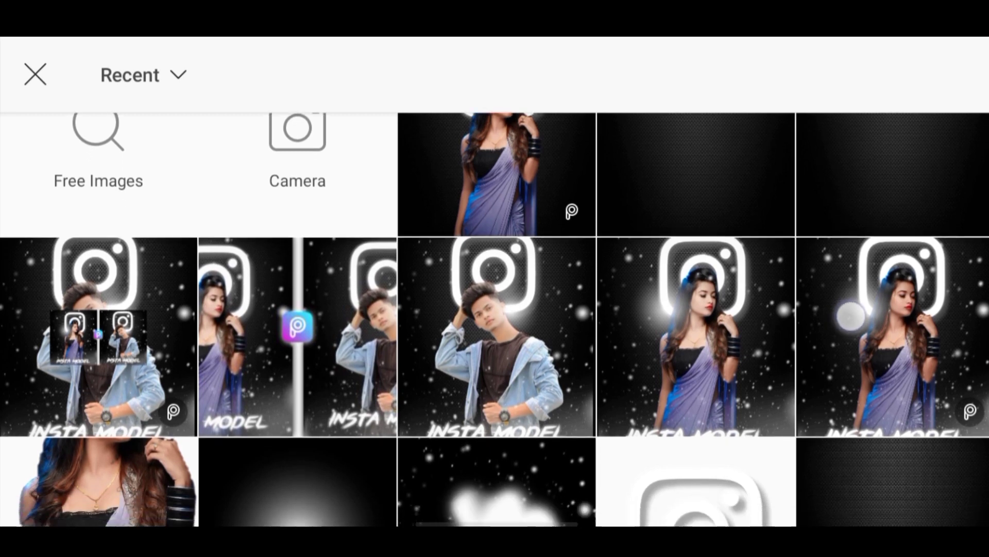
scroll("down", 3)
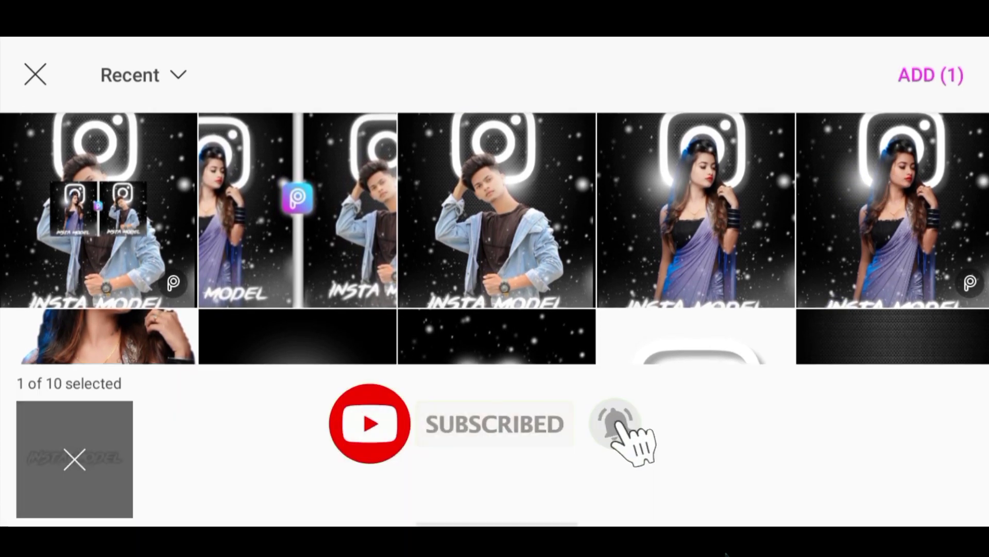
left_click(930, 75)
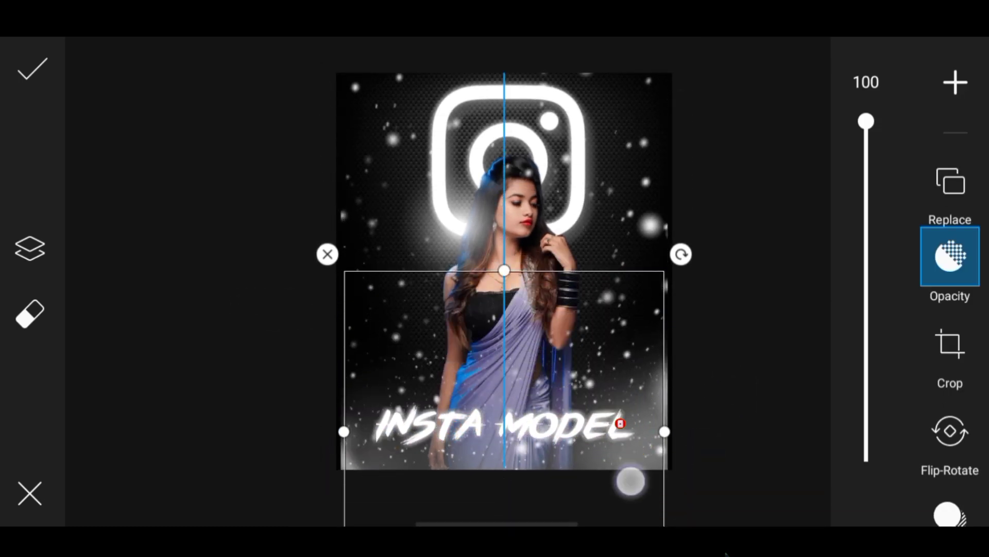
left_click_drag(504, 270, 504, 285)
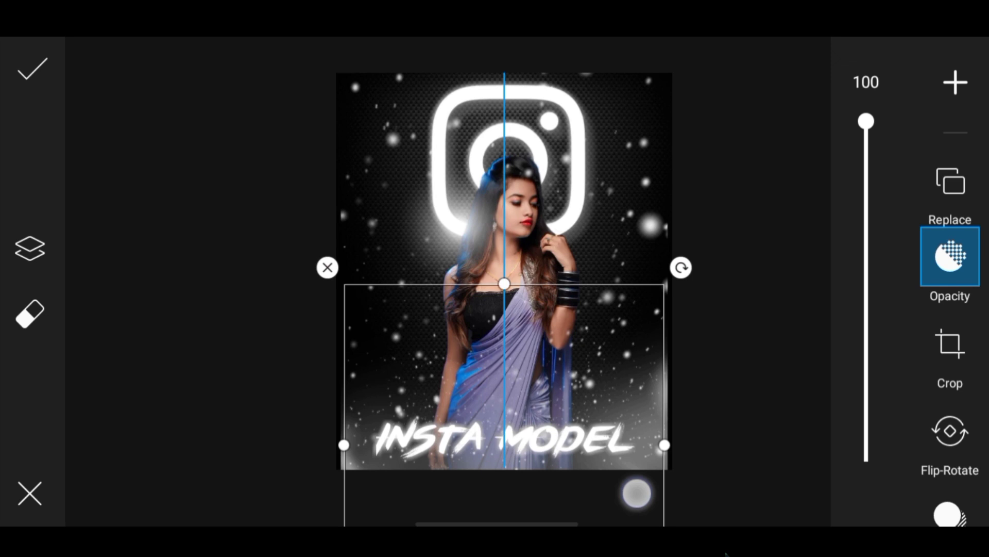
left_click(31, 69)
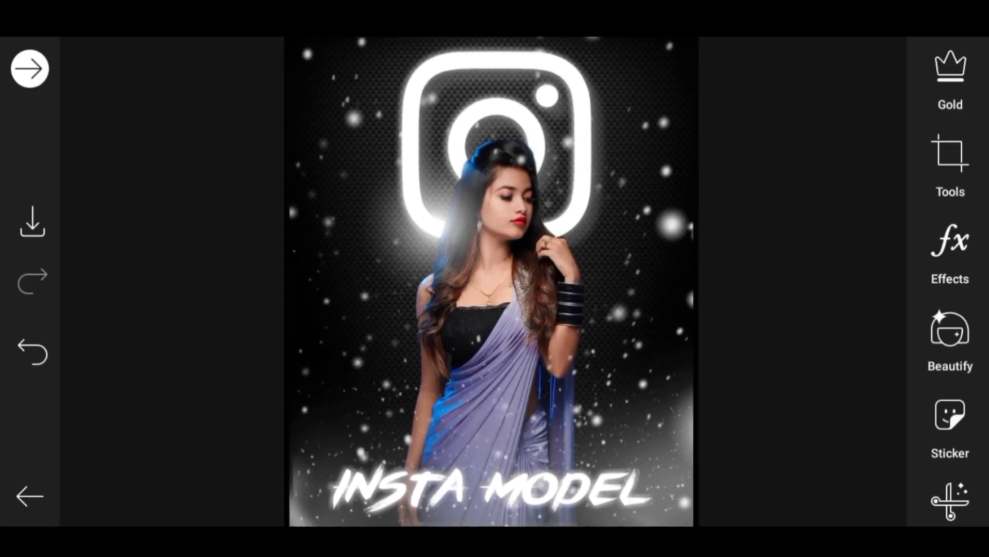
In Tools > Adjust, lower Contrast, raise Saturation, tweak Temp, and apply to the poster
left_click(950, 155)
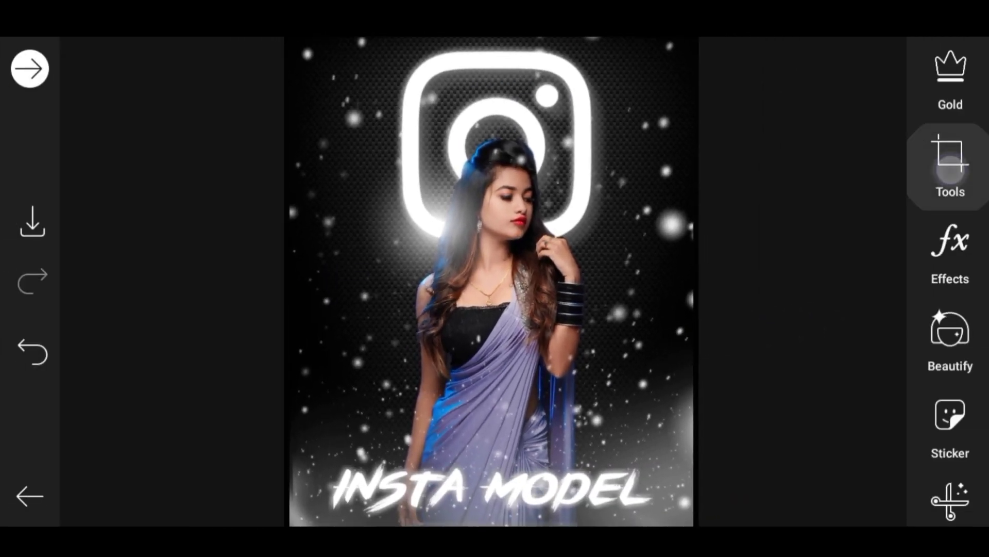
left_click(950, 164)
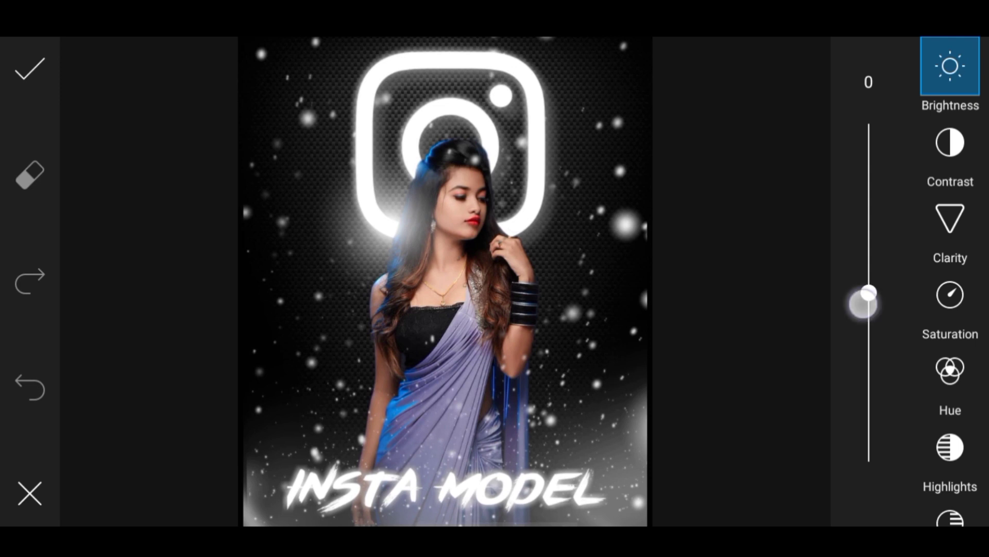
left_click_drag(868, 306, 868, 281)
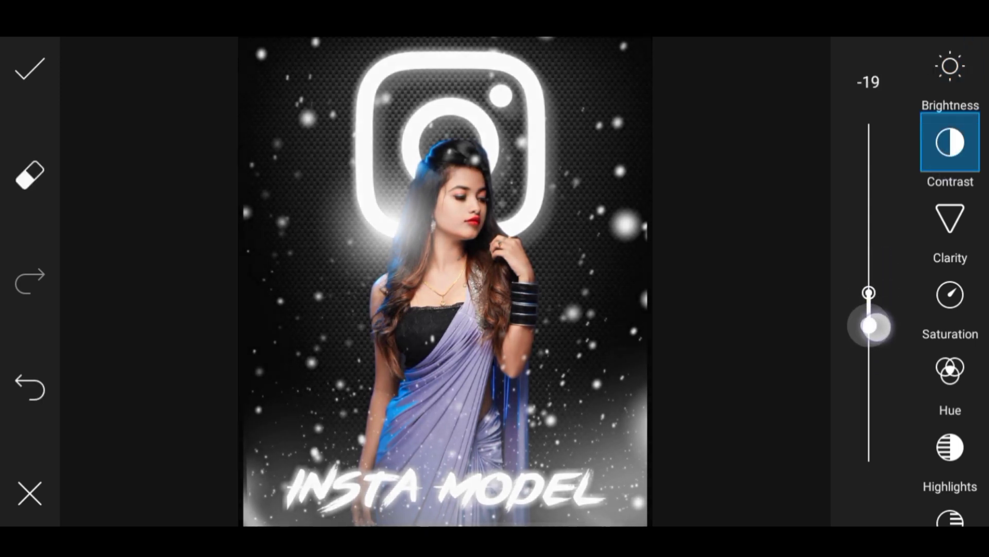
left_click(950, 218)
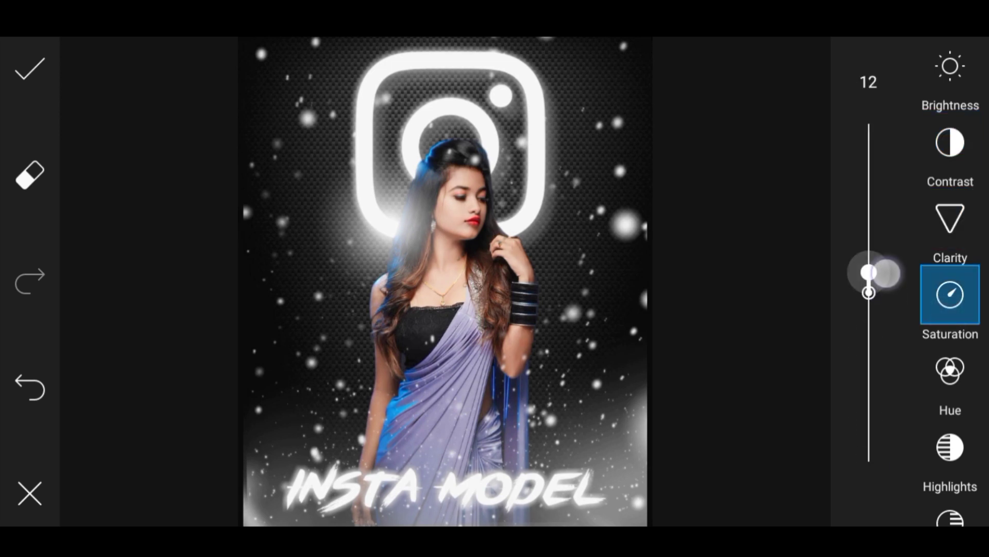
left_click(950, 448)
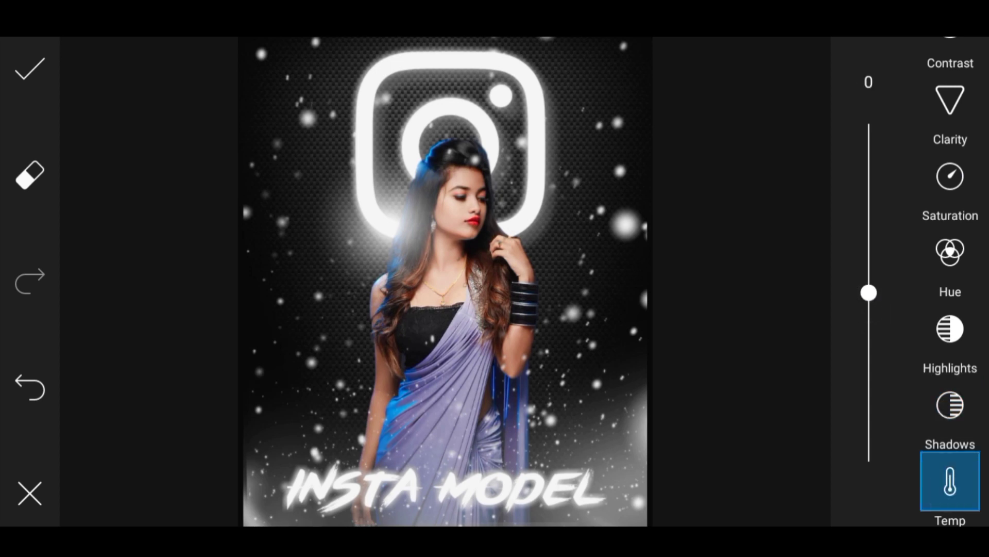
left_click_drag(867, 291, 867, 271)
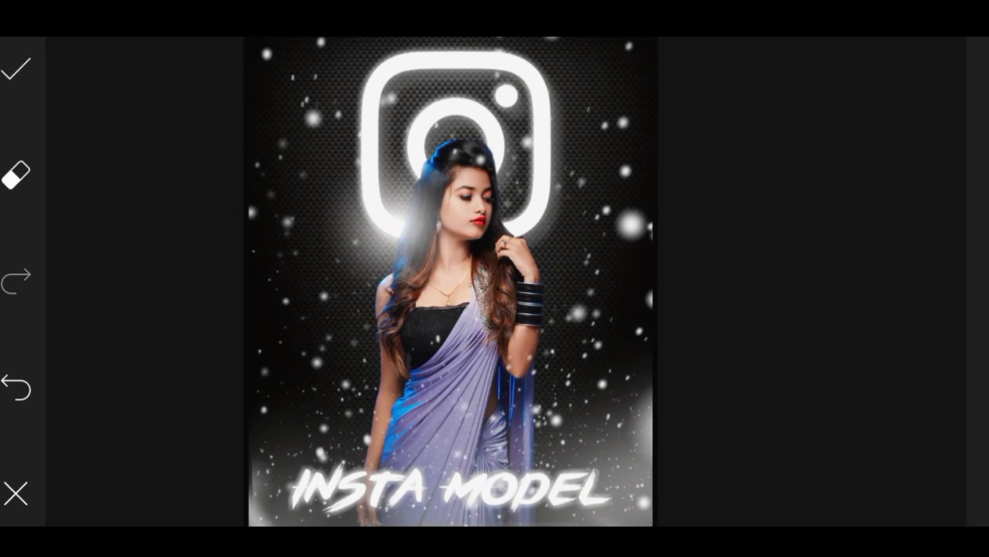
left_click(18, 66)
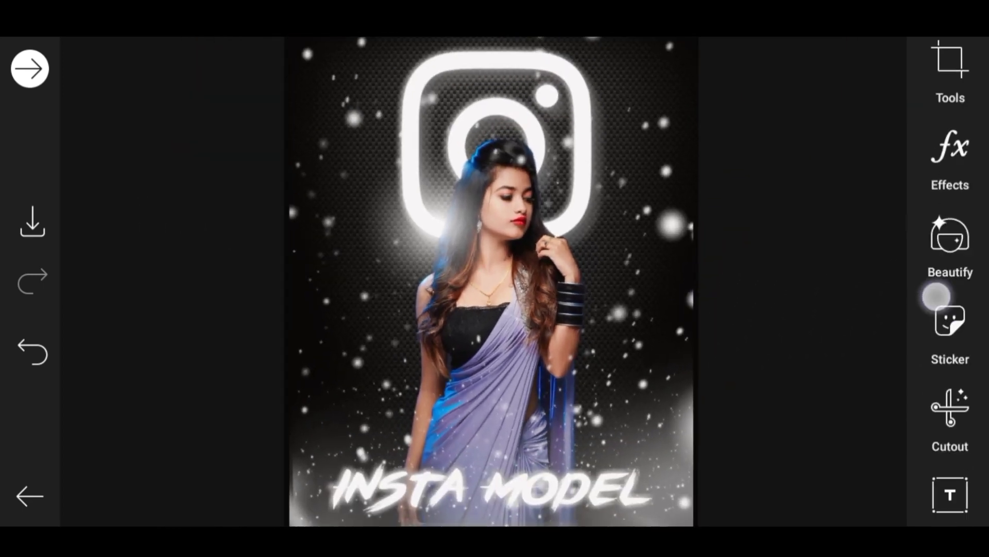
scroll("down", 3)
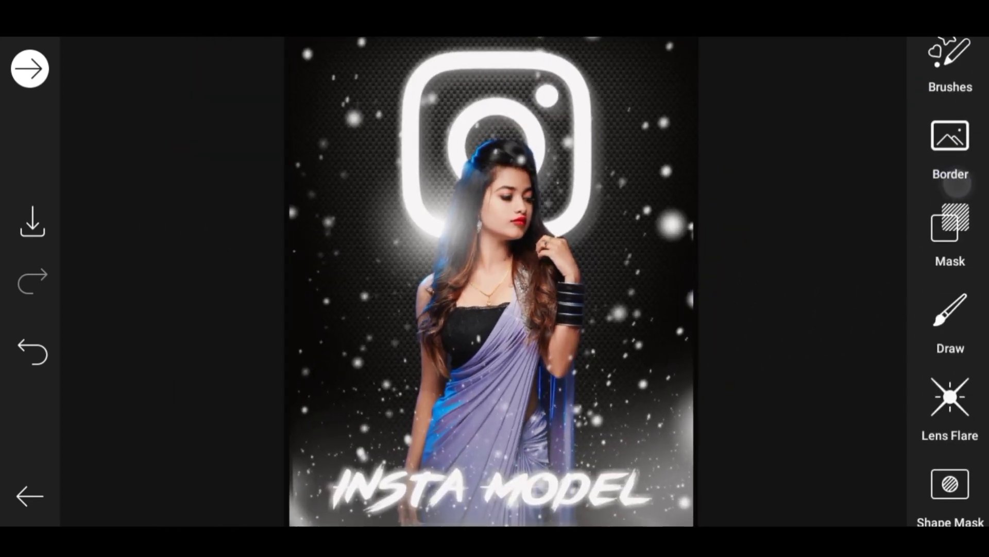
Import the saved poster into the Lightroom library and open it from All Photos for editing
left_click(949, 318)
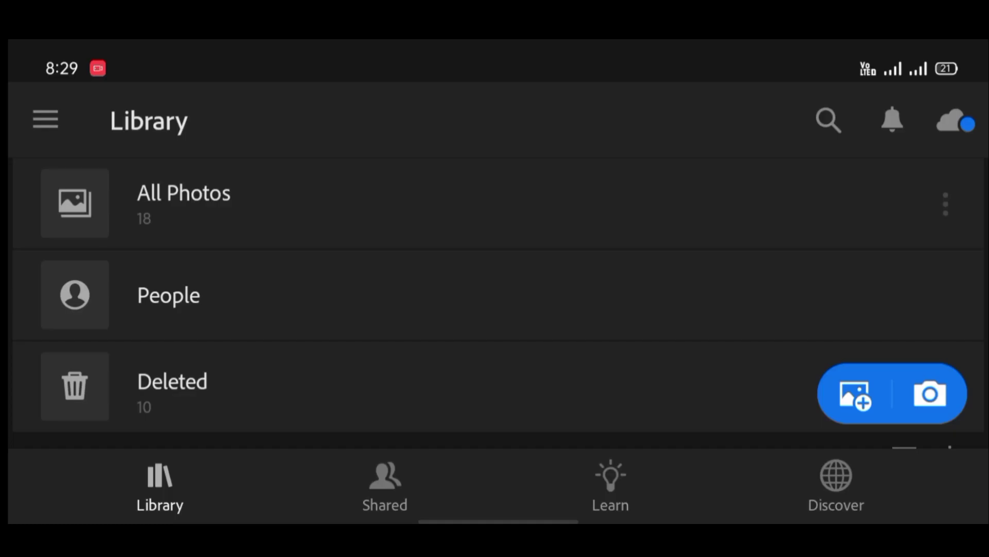
left_click(853, 393)
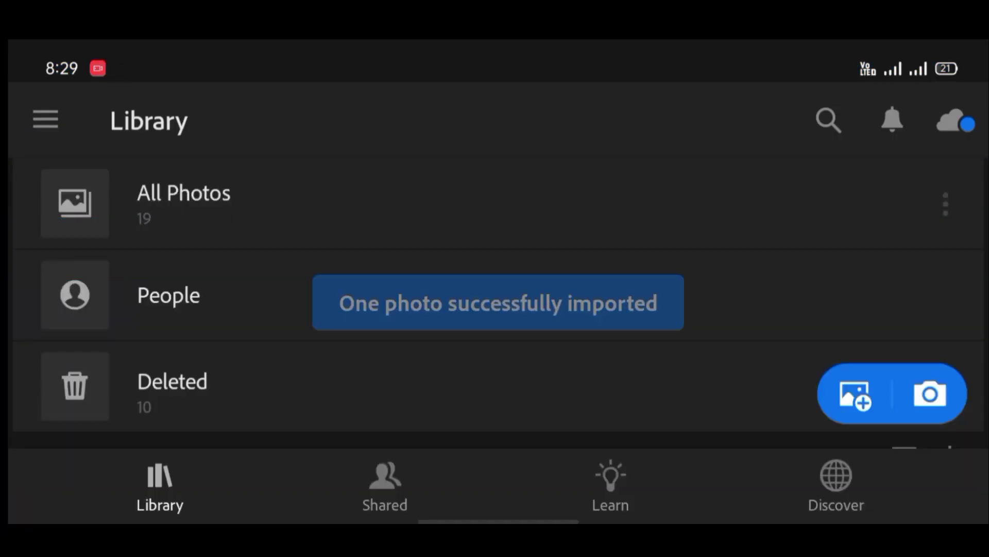
left_click(184, 202)
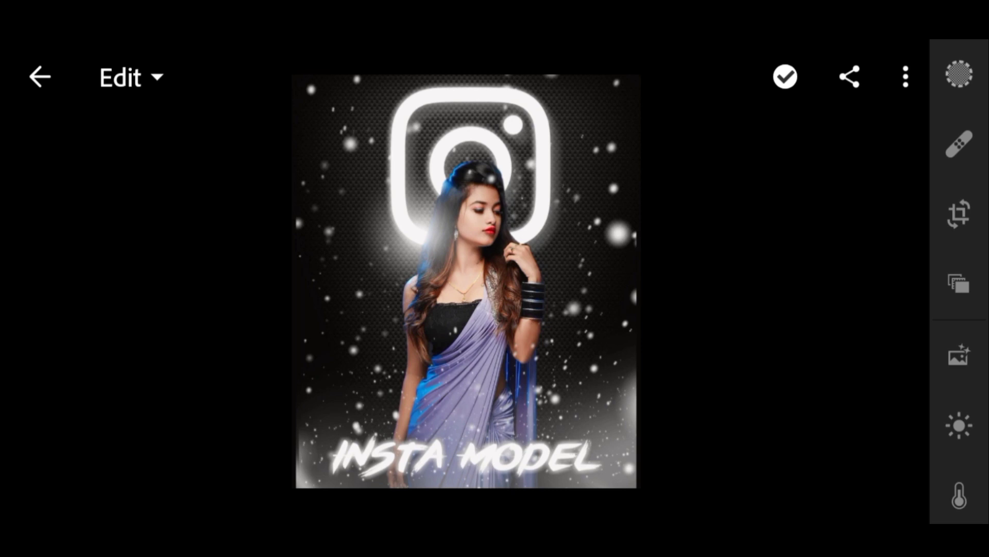
Set Contrast 15 and Highlights -15 in Light, then Tint 11, Vibrance 23 and Saturation -4 in Color
left_click(958, 424)
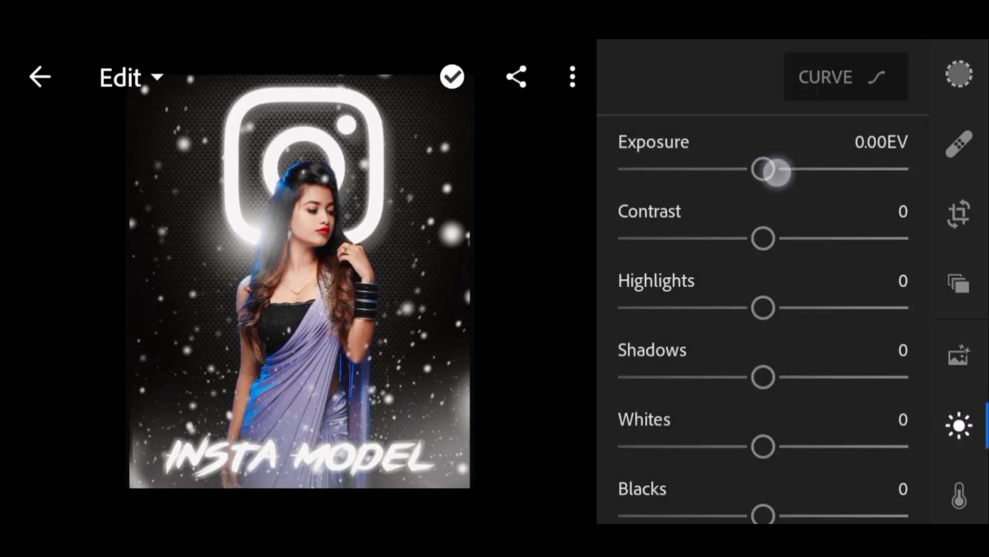
left_click_drag(763, 238, 784, 238)
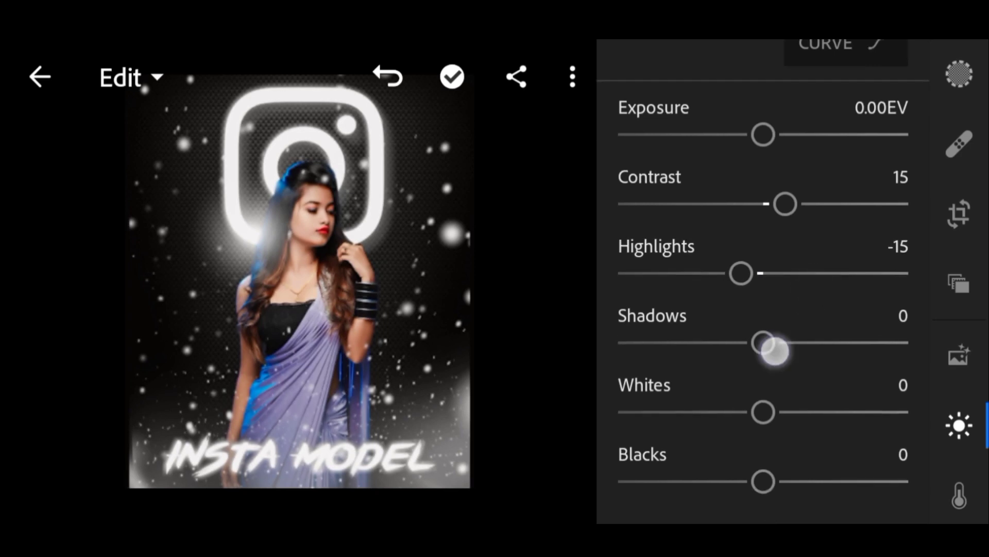
left_click_drag(763, 411, 802, 392)
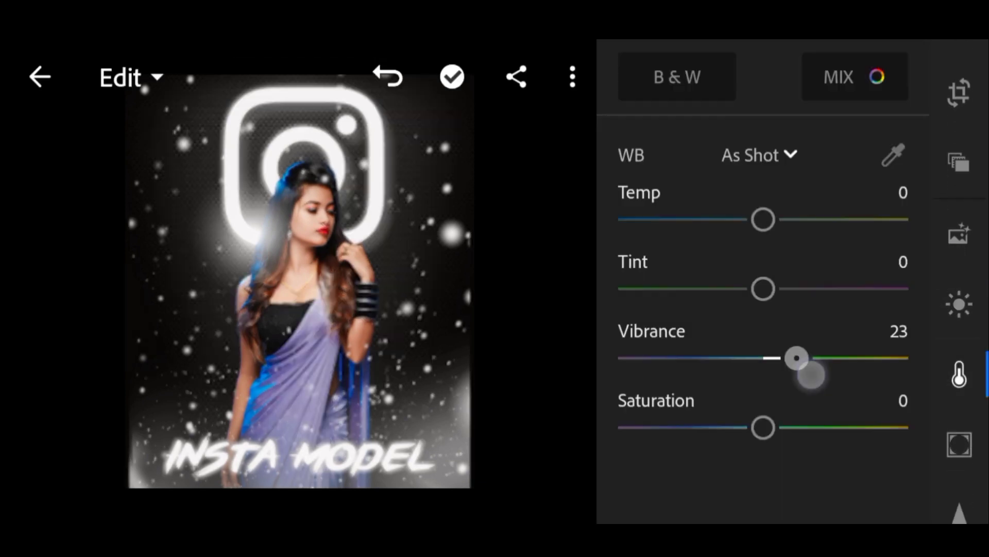
left_click_drag(762, 289, 779, 288)
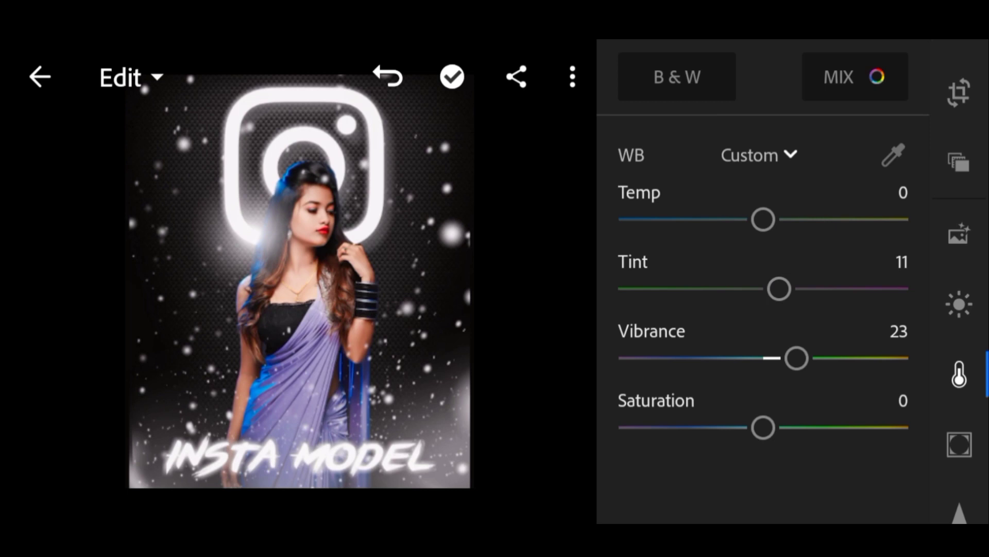
left_click_drag(763, 426, 758, 426)
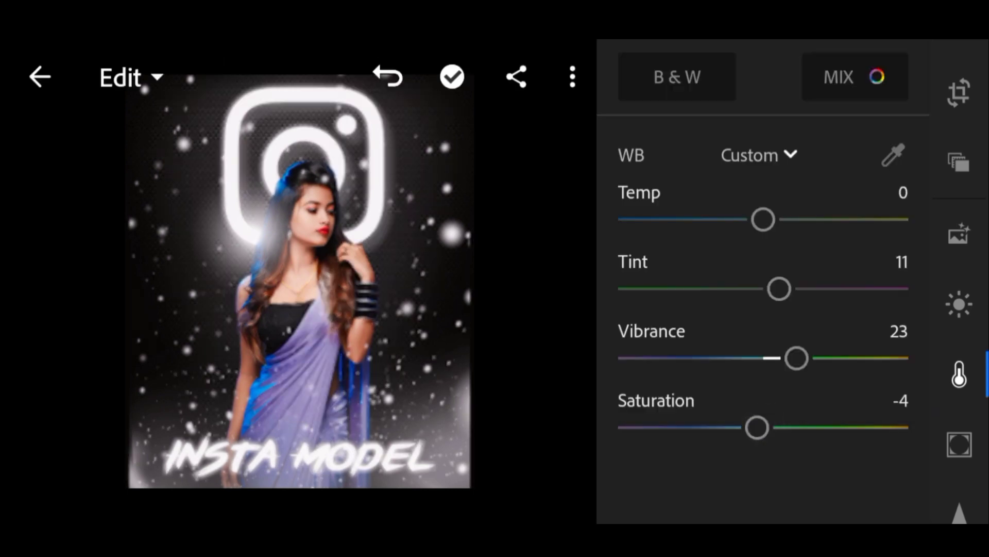
In Mix desaturate orange and shift aqua hue toward green, then add a -22 vignette
left_click(856, 76)
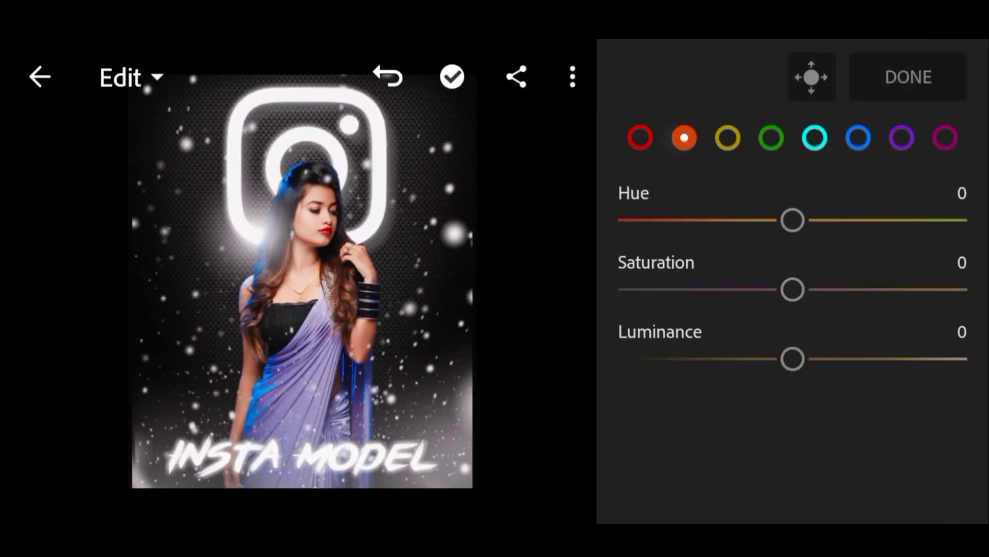
left_click_drag(791, 289, 764, 289)
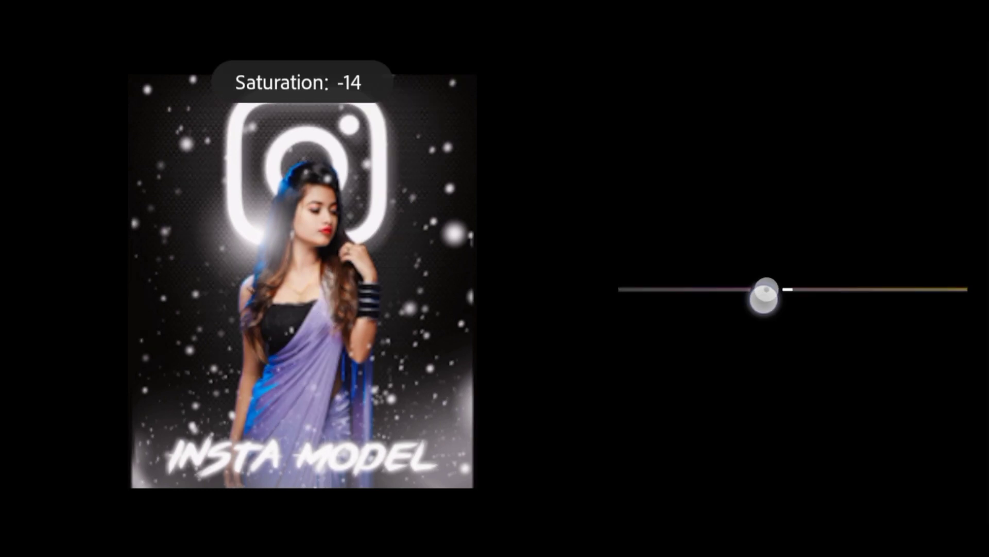
left_click_drag(764, 289, 782, 289)
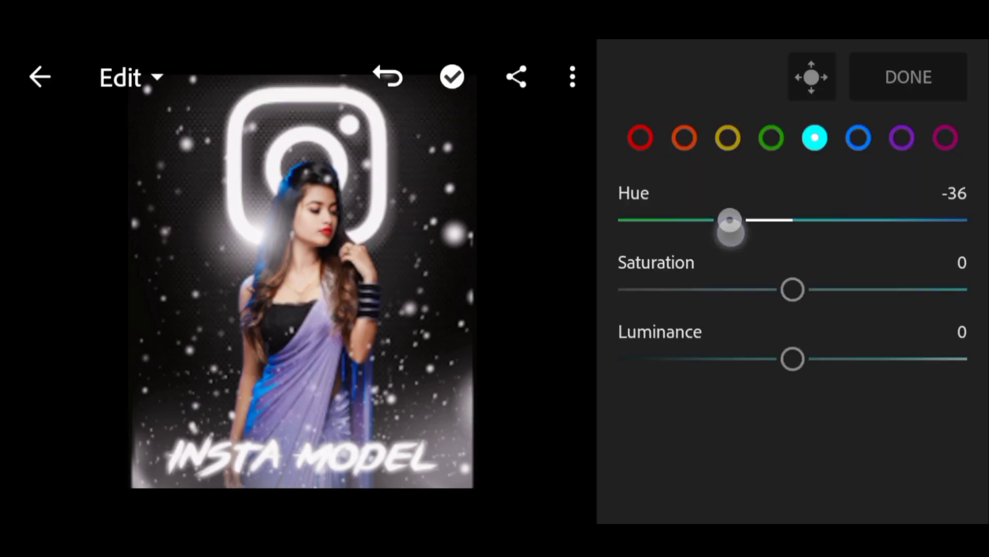
left_click(960, 374)
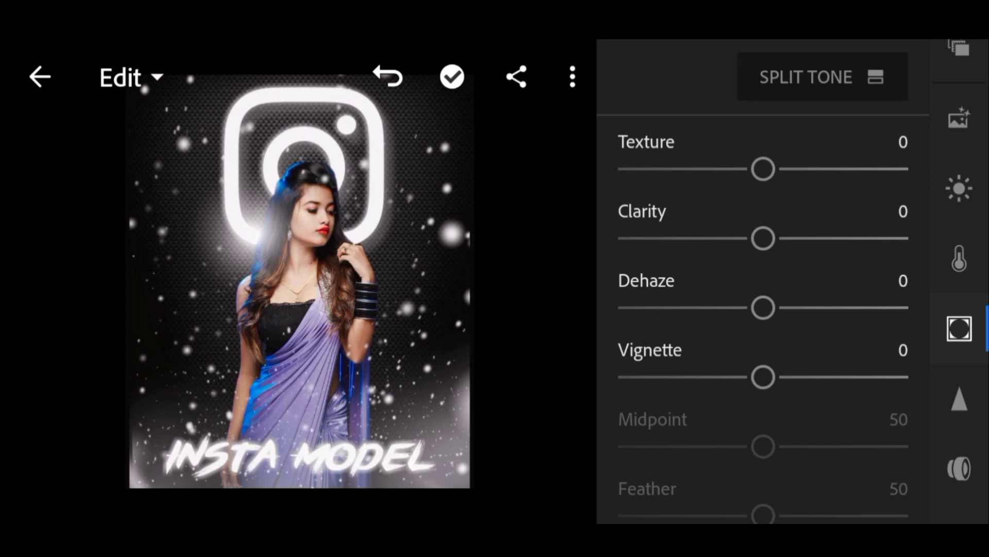
left_click_drag(763, 377, 731, 377)
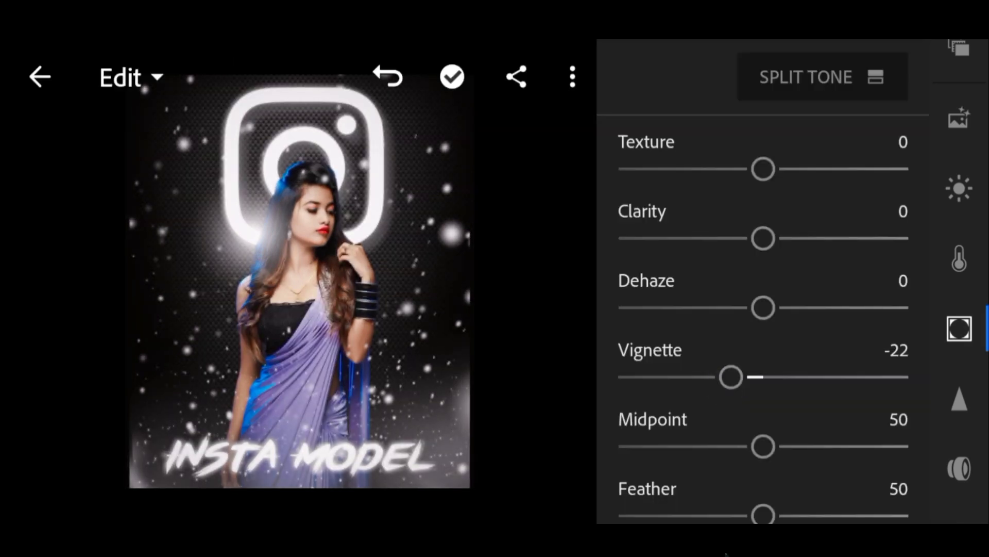